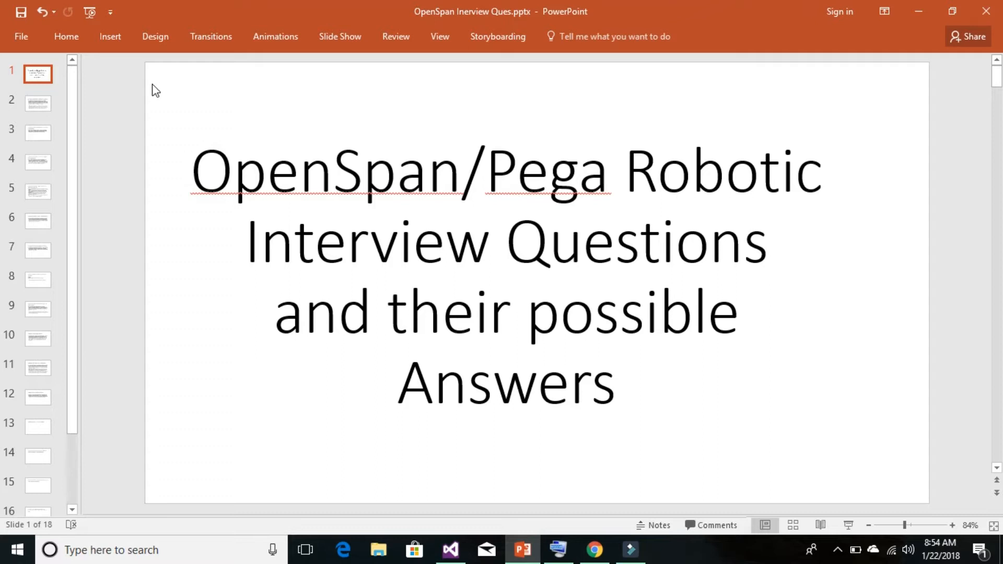
- Move from the title slide to slide 4 asking about opening a browser with the windows adapter
click(38, 162)
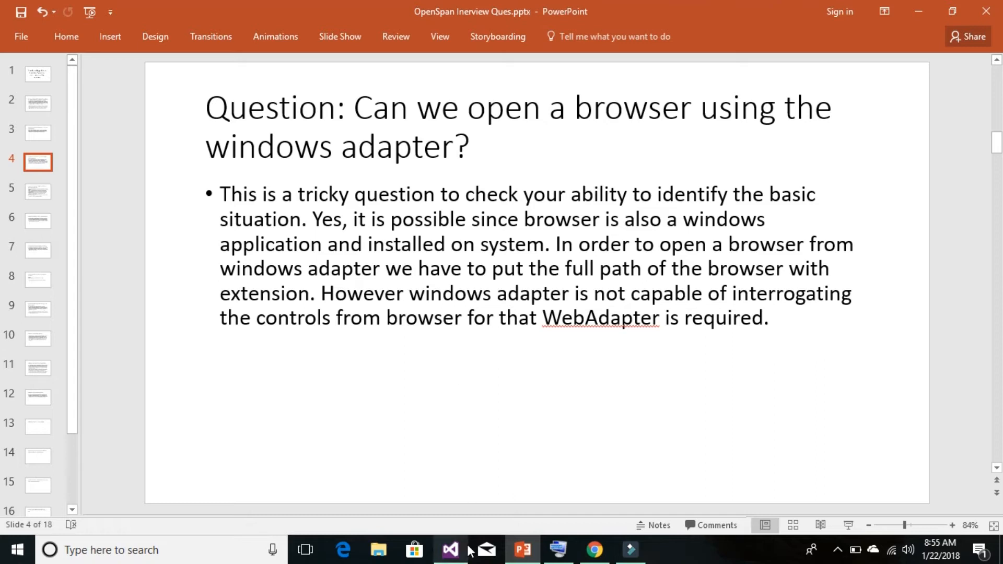
- Start a new item in the CRMAutomation project, choosing Windows Application (Windows Application1.os)
click(453, 550)
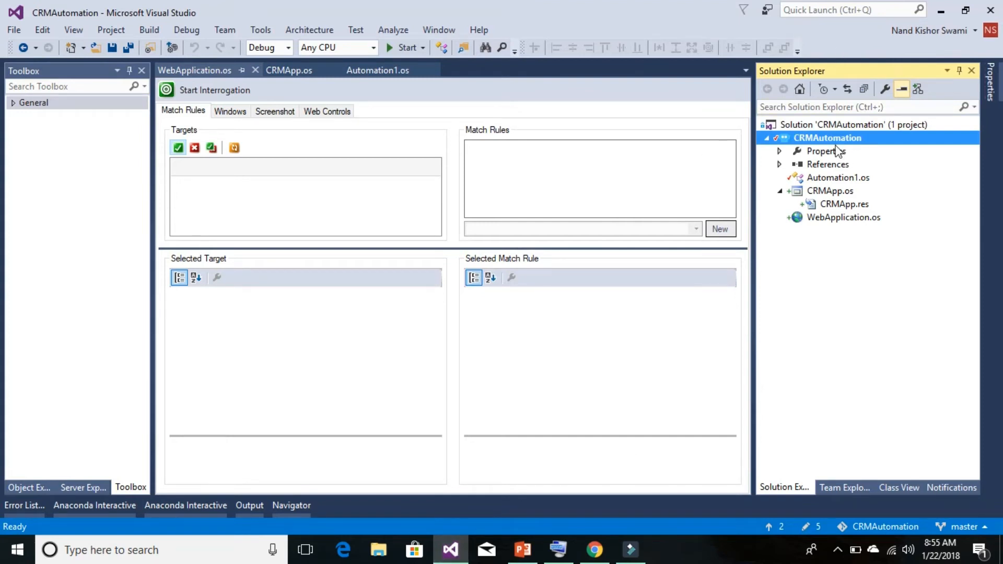
mouse_move(817, 142)
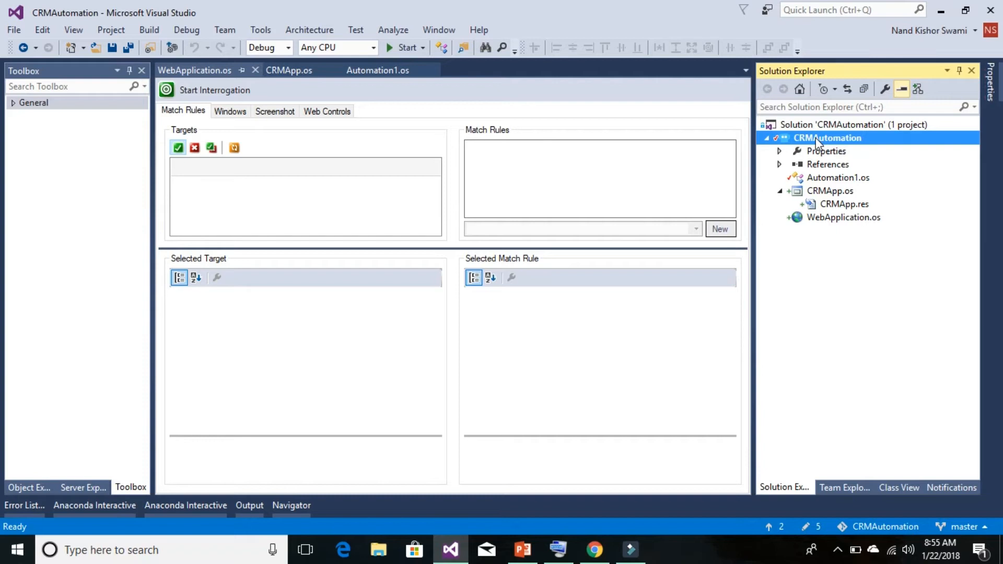
right_click(827, 138)
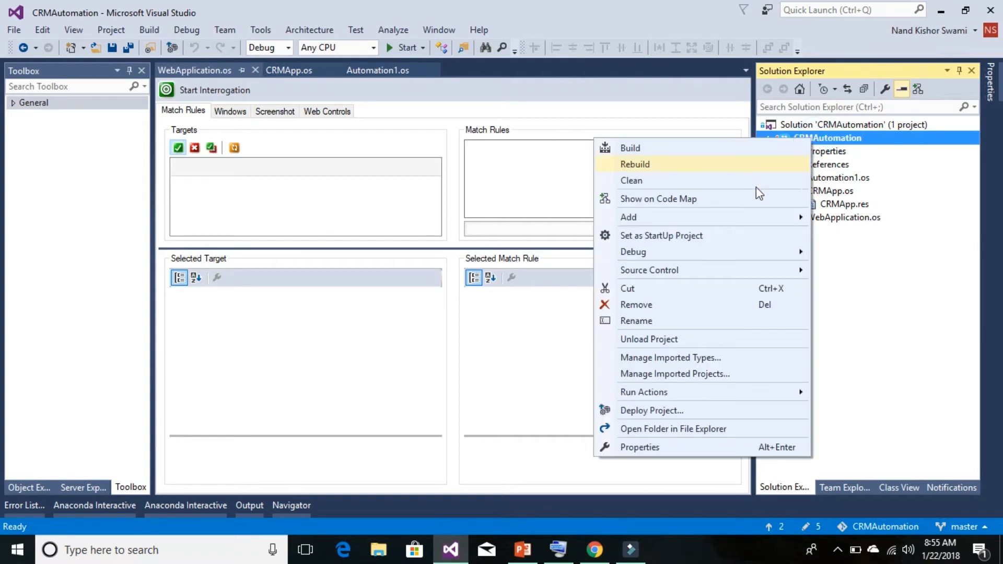
mouse_move(628, 217)
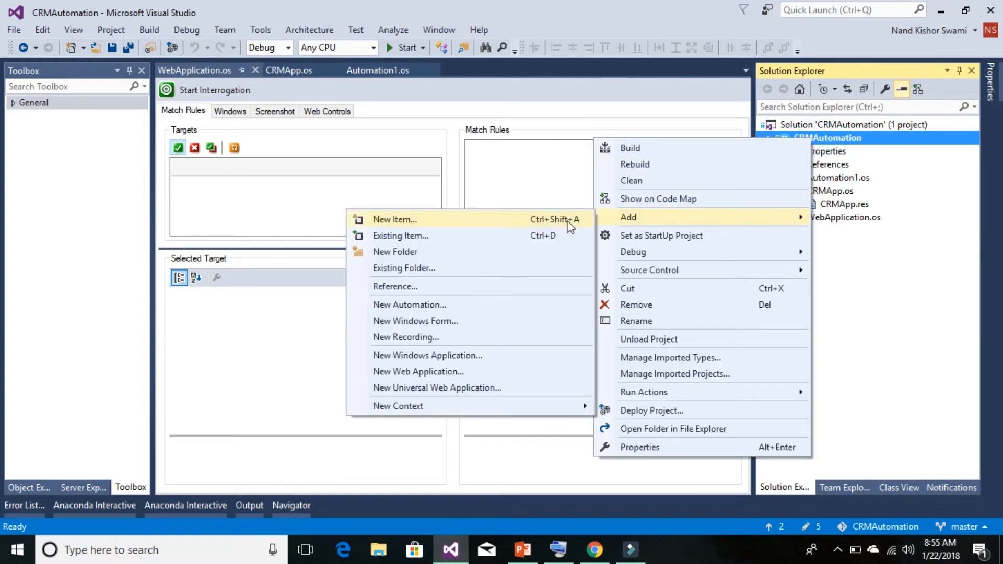
click(395, 219)
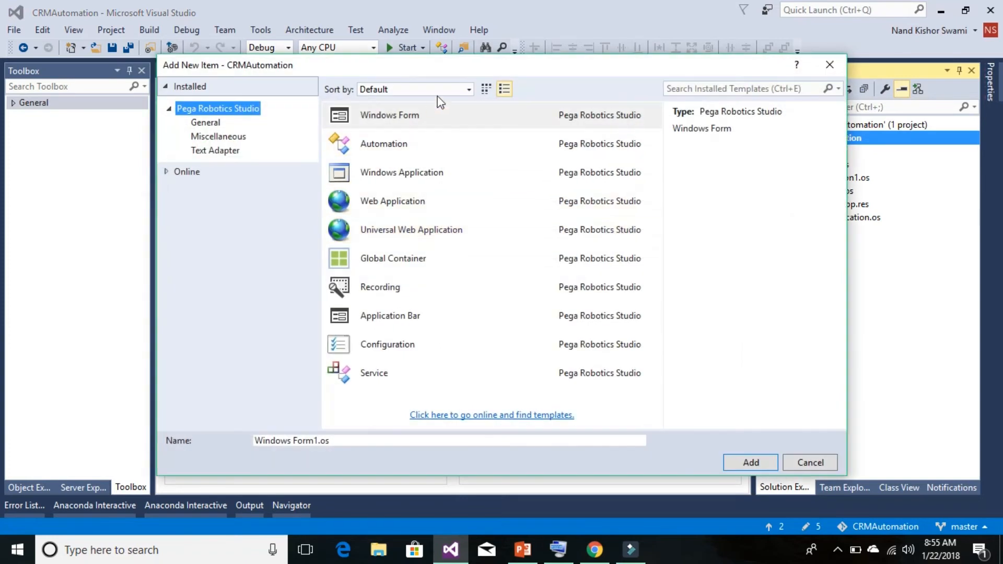
mouse_move(346, 121)
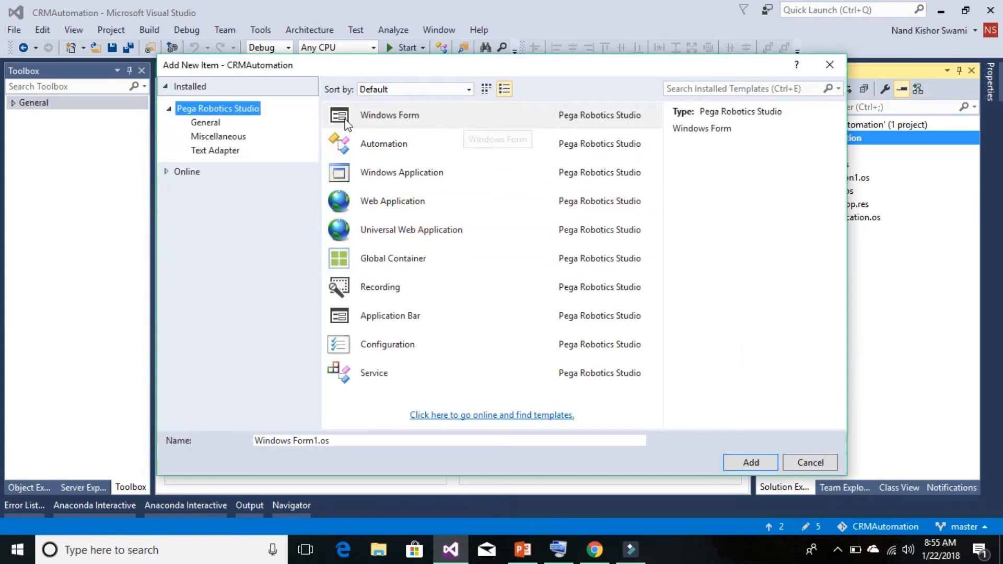
click(401, 173)
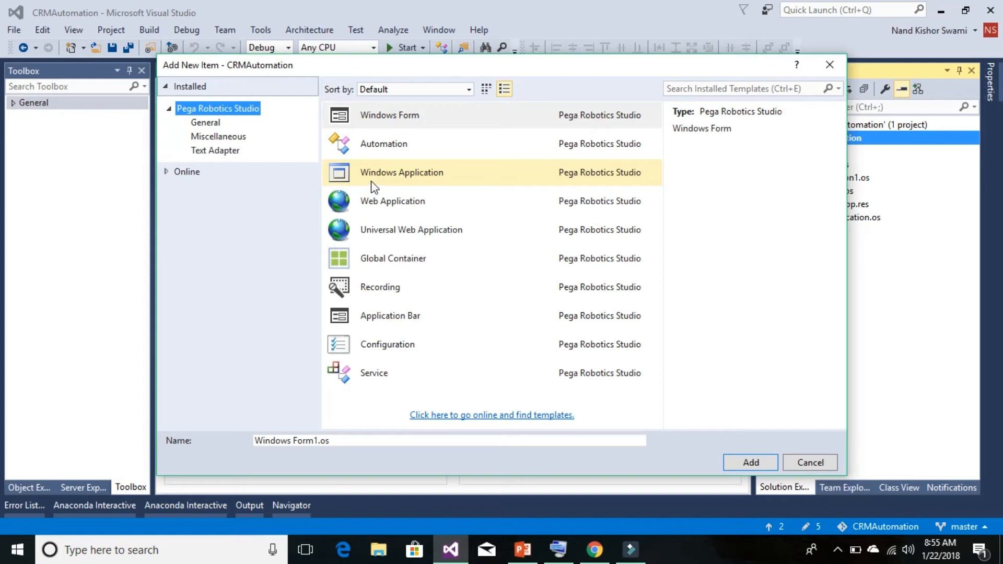
click(401, 172)
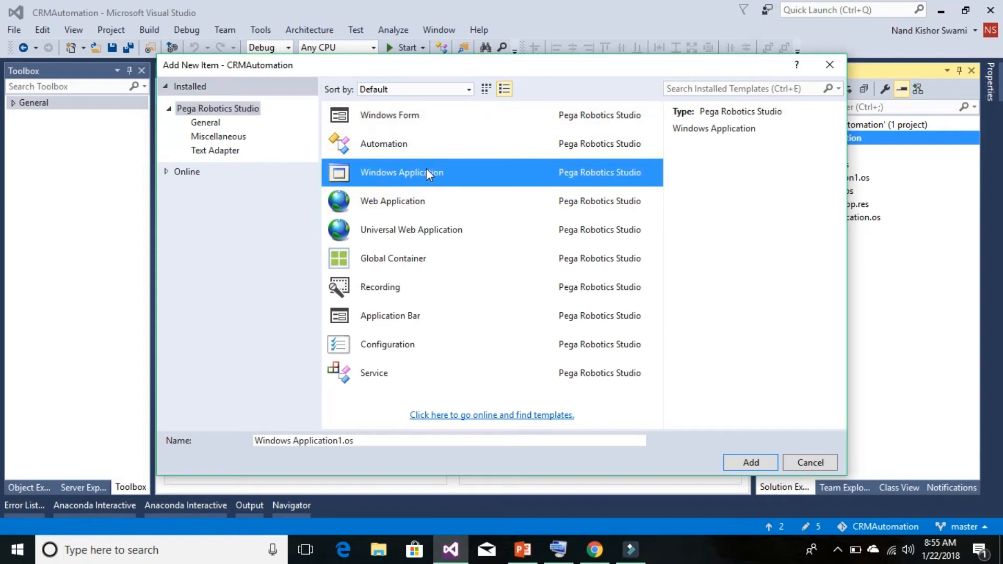
mouse_move(427, 175)
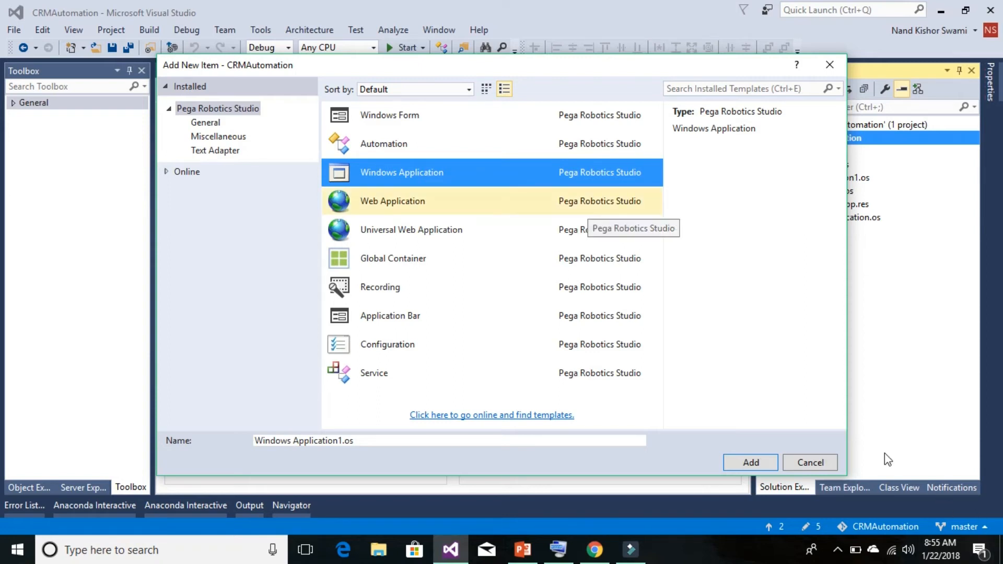
- Cancel the new item and show the CRMApp.os adapter's properties down to the Path setting
click(750, 461)
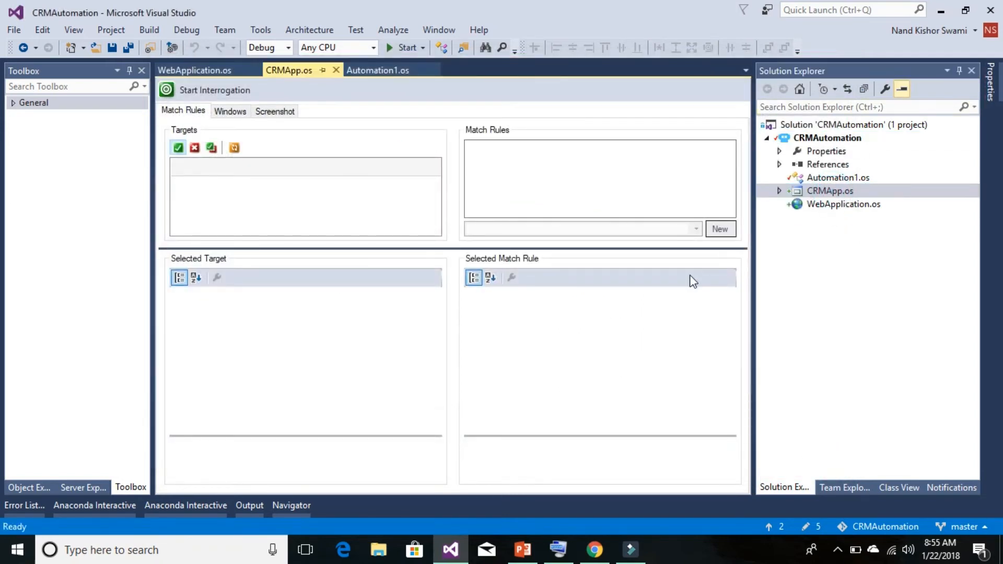
mouse_move(662, 361)
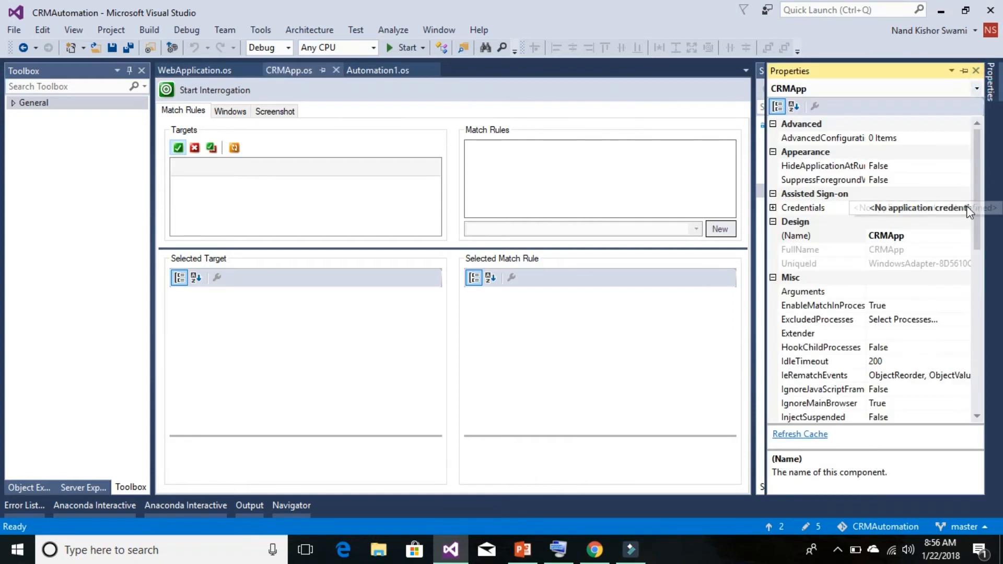
scroll(down, 3)
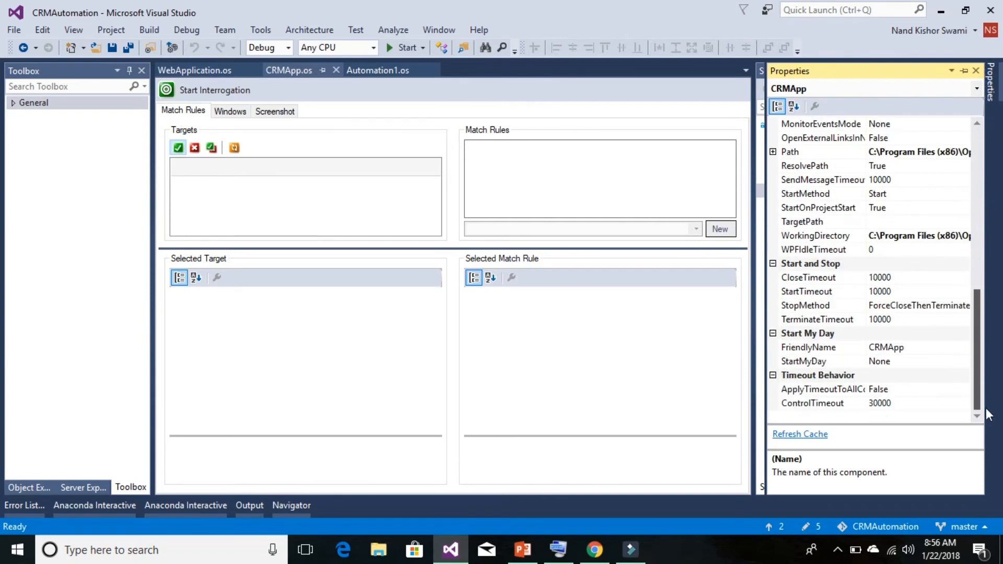
mouse_move(987, 306)
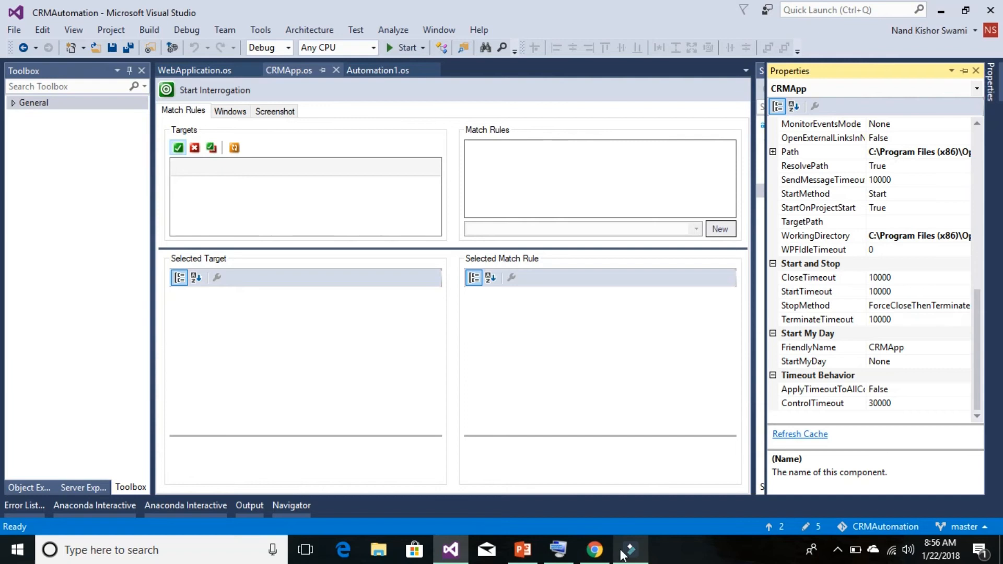
- Bring up Task Manager from the taskbar and the actions for the Google Chrome (8) process
right_click(680, 549)
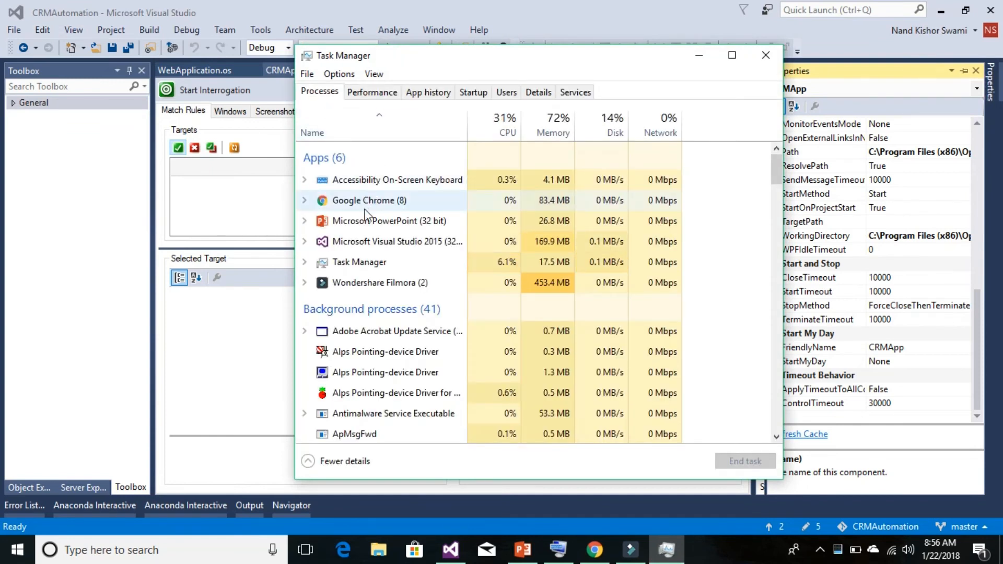
right_click(369, 201)
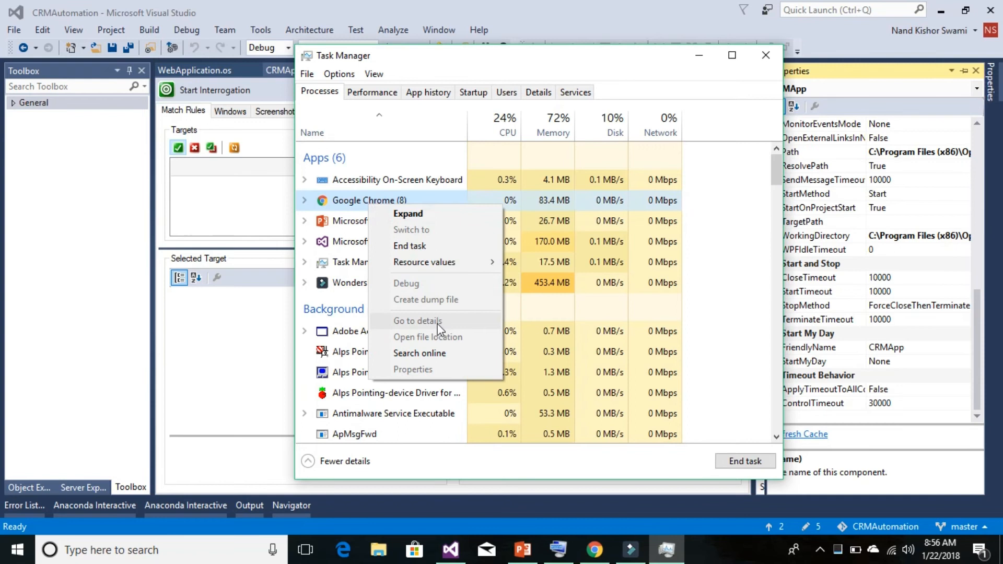
mouse_move(376, 210)
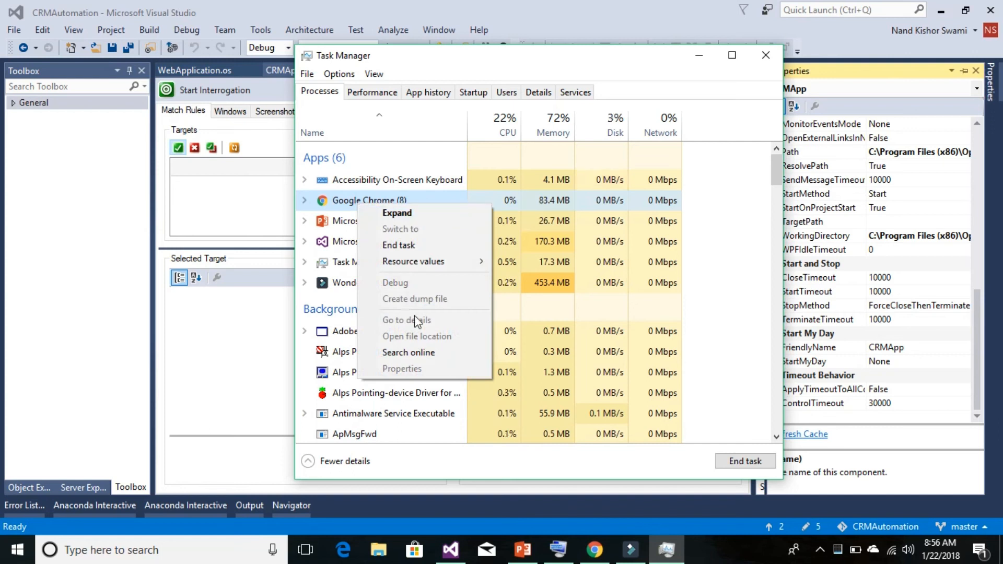
mouse_move(415, 346)
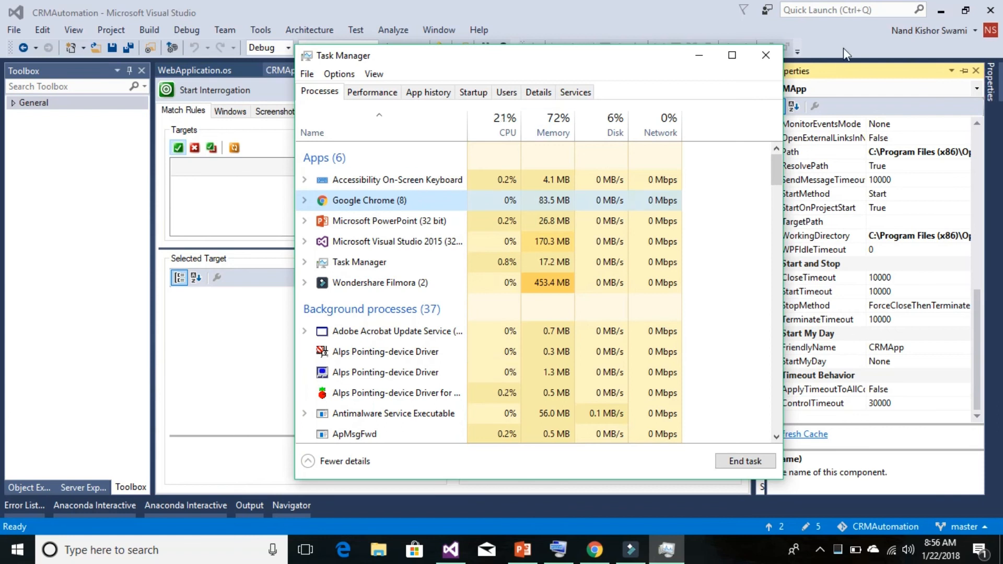
- Bring Visual Studio back in front, showing the CRMApp adapter's Path property again
click(765, 55)
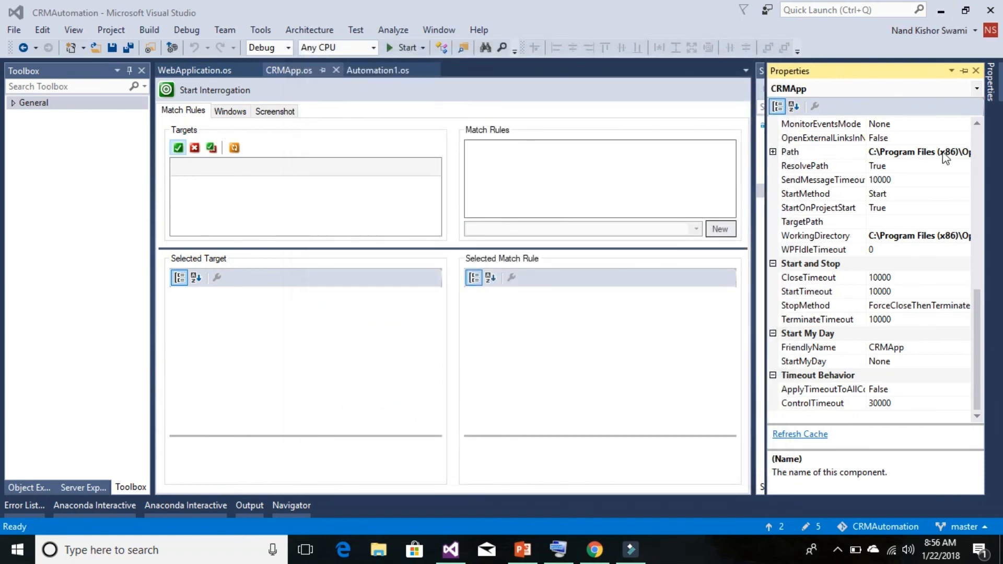
mouse_move(802, 177)
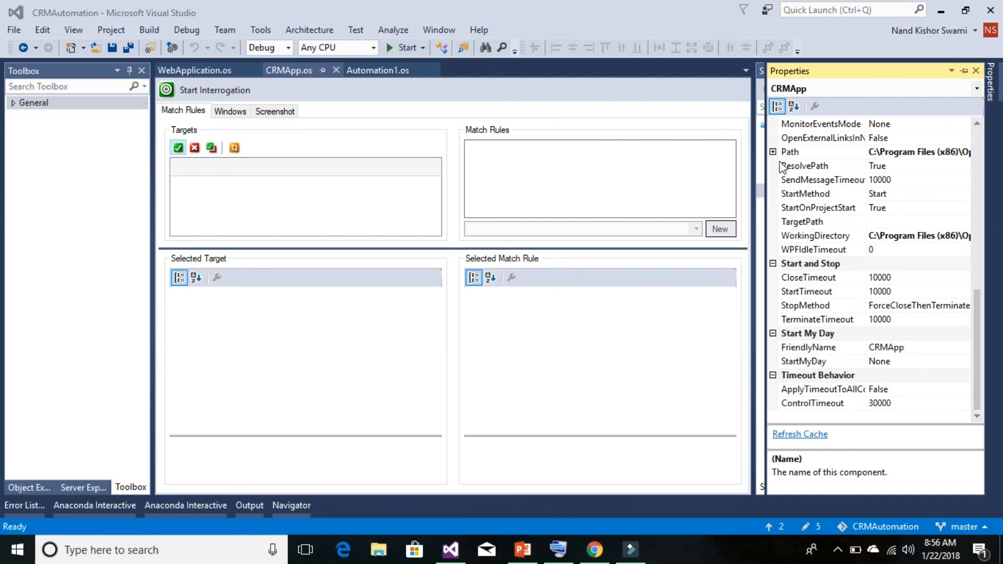
mouse_move(214, 96)
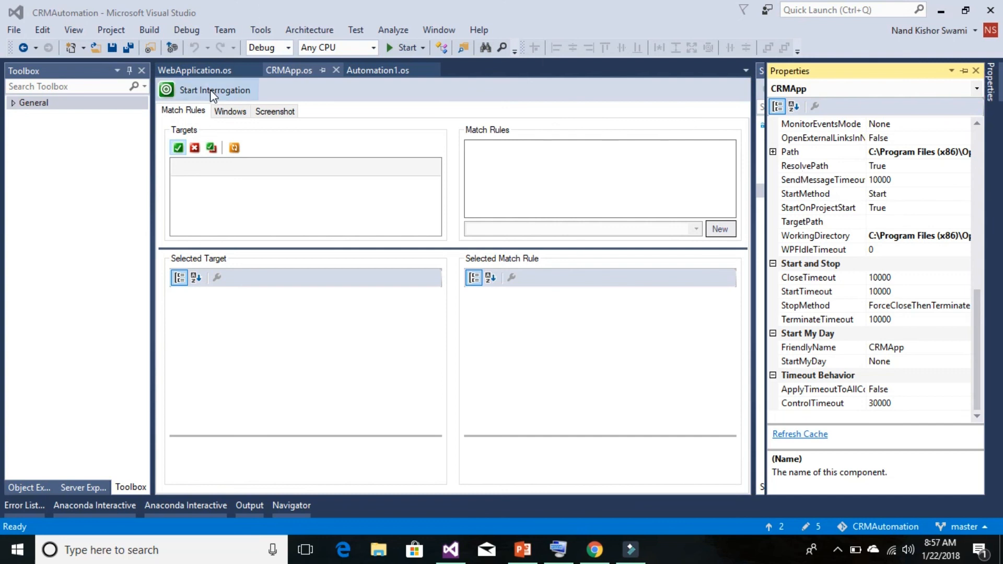